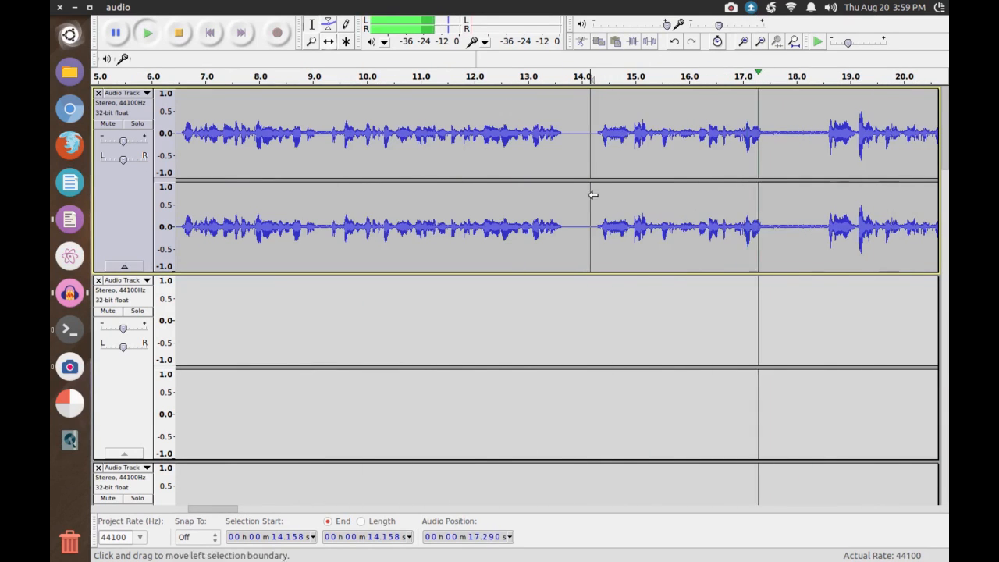
- Select the first track's audio from about 14.2 s to 18.5 s
drag(591, 195, 819, 202)
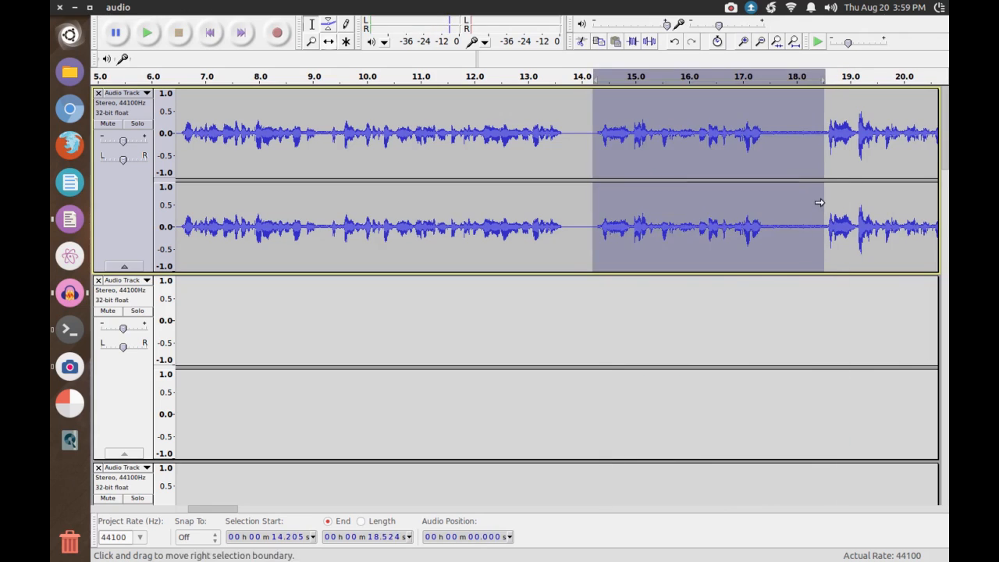
drag(823, 202, 788, 160)
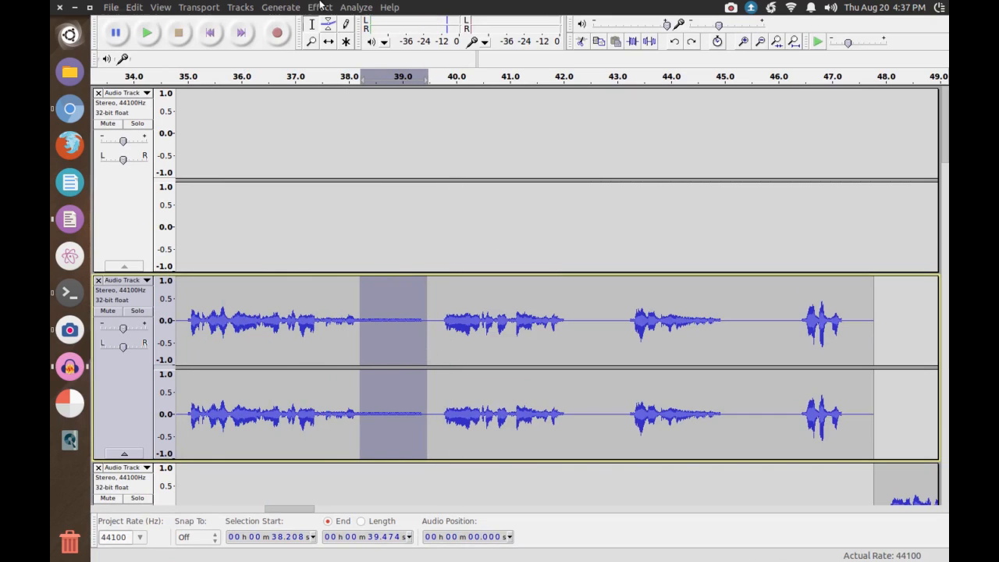
- Capture a noise profile from a quiet stretch of the second track
click(319, 7)
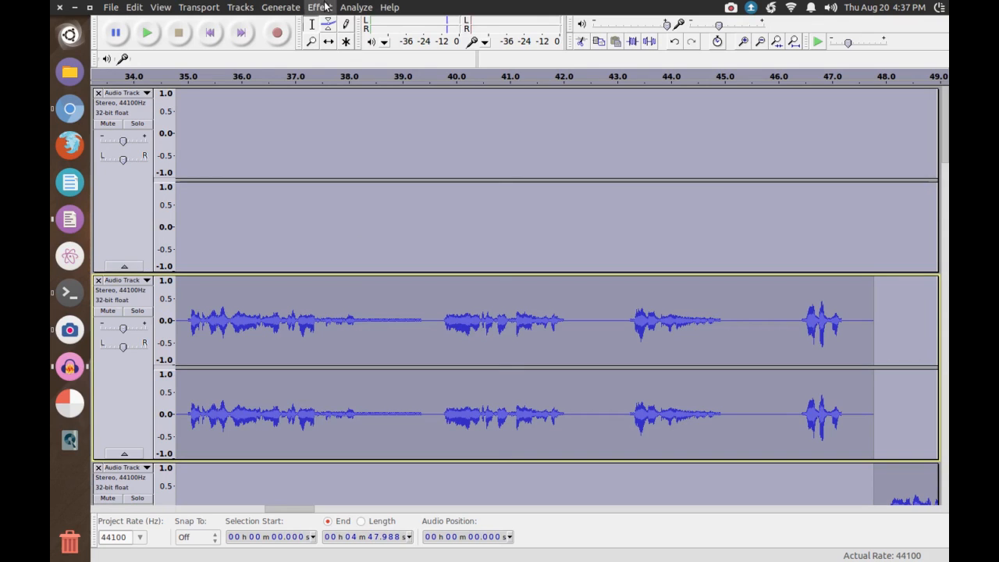
click(319, 7)
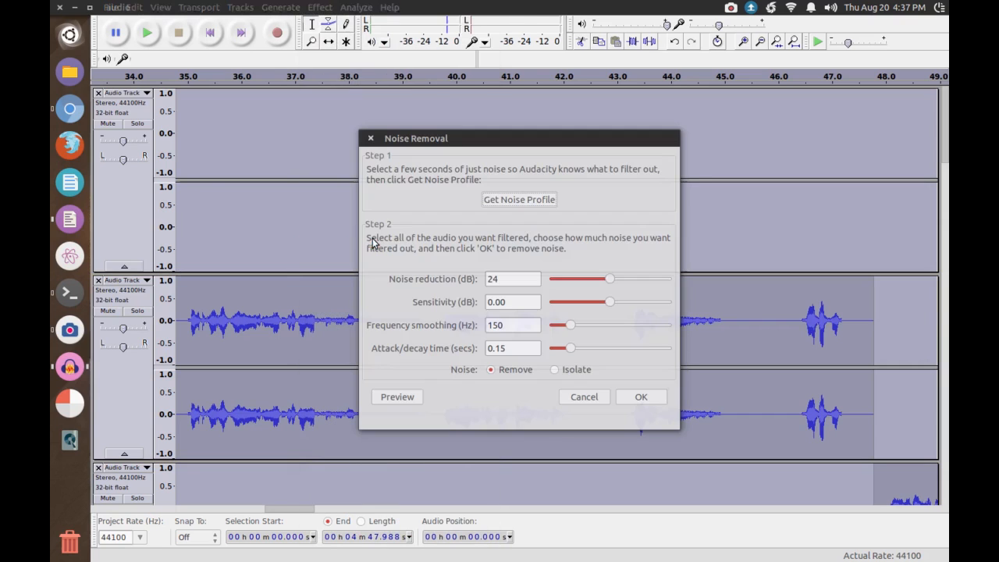
click(641, 396)
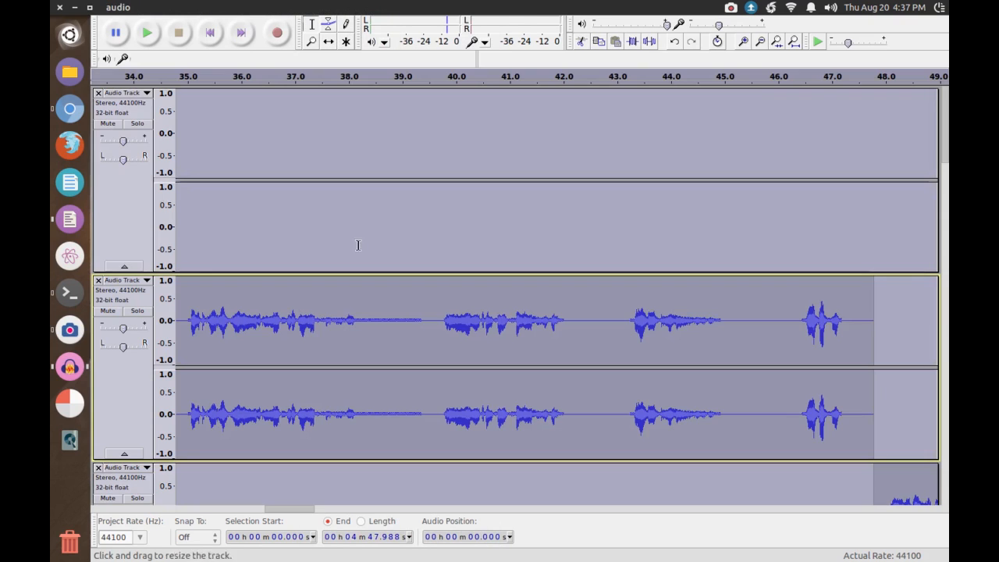
- Apply Noise Removal at 24 dB to all the audio
click(320, 7)
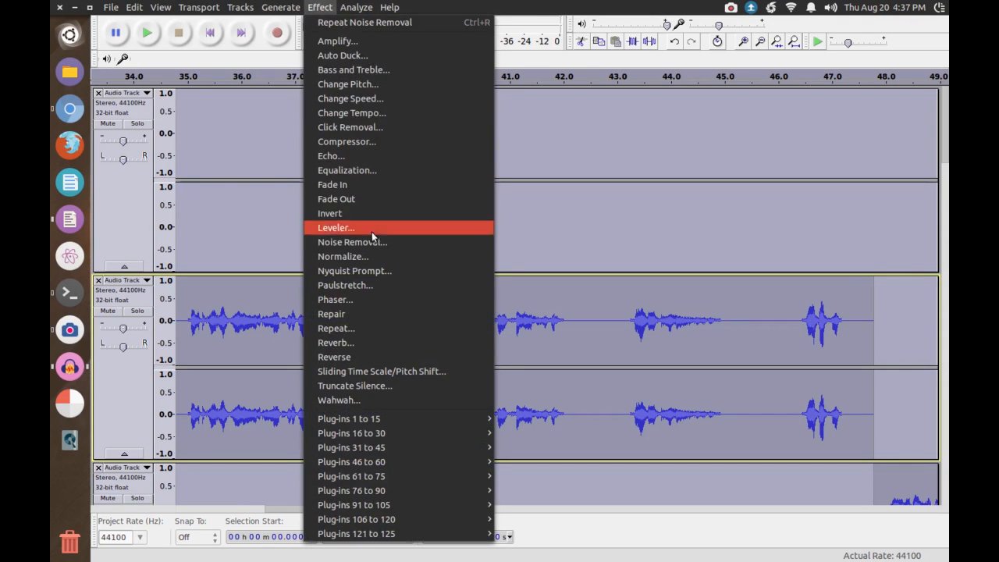
click(352, 242)
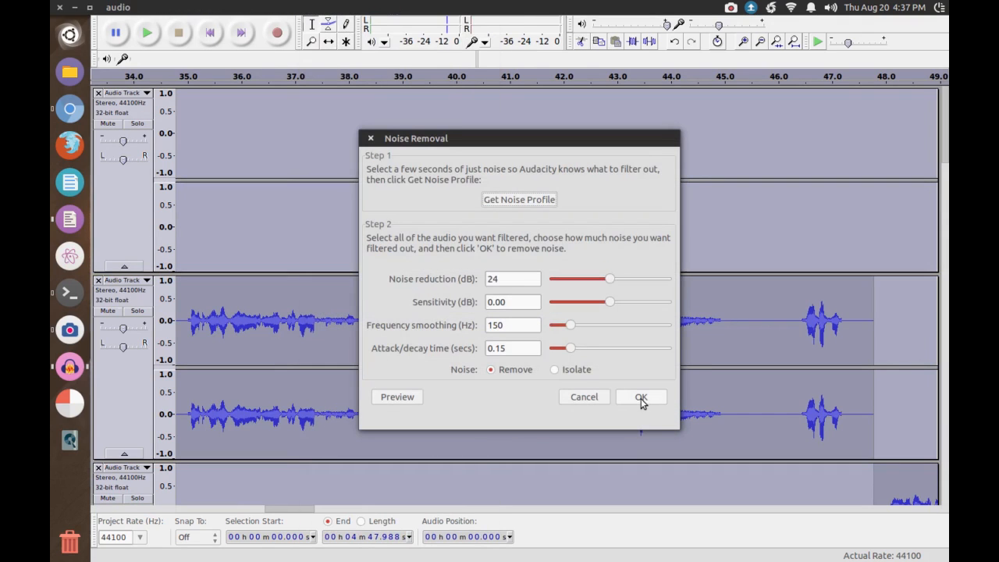
click(639, 396)
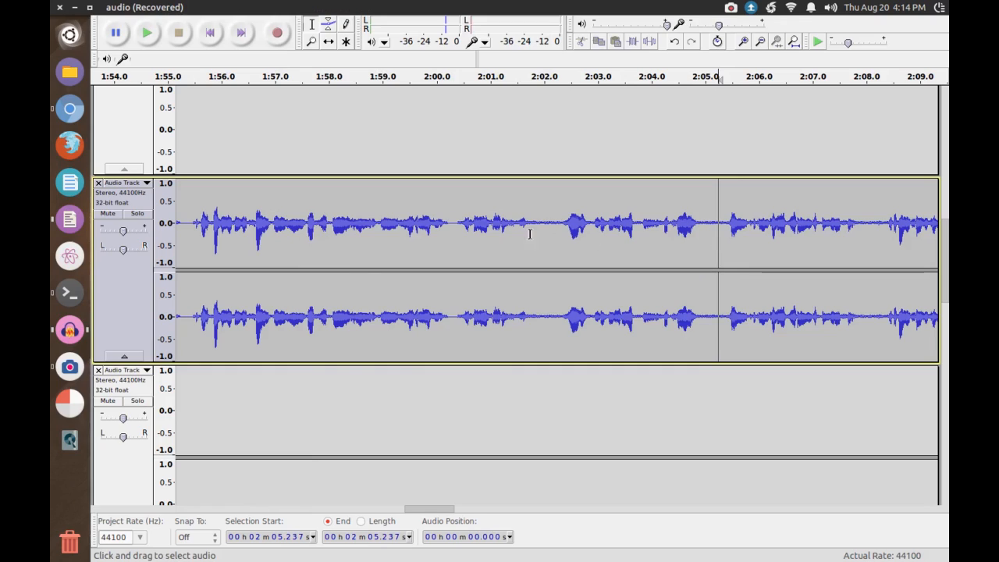
- Replace the short stretch near 2:05 with silence, then insert 0.2 s of silence at 2:14.9
drag(698, 227, 721, 226)
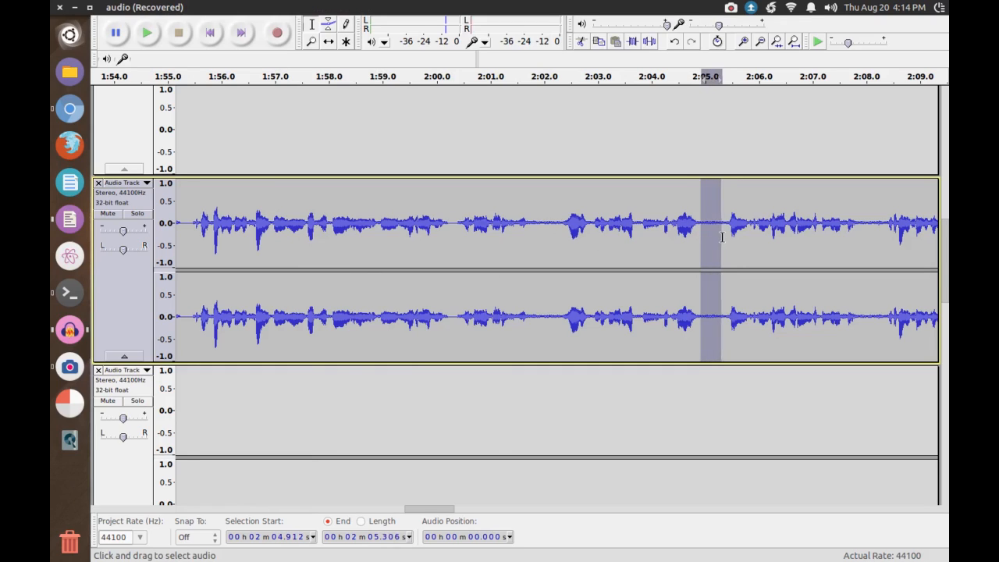
click(280, 7)
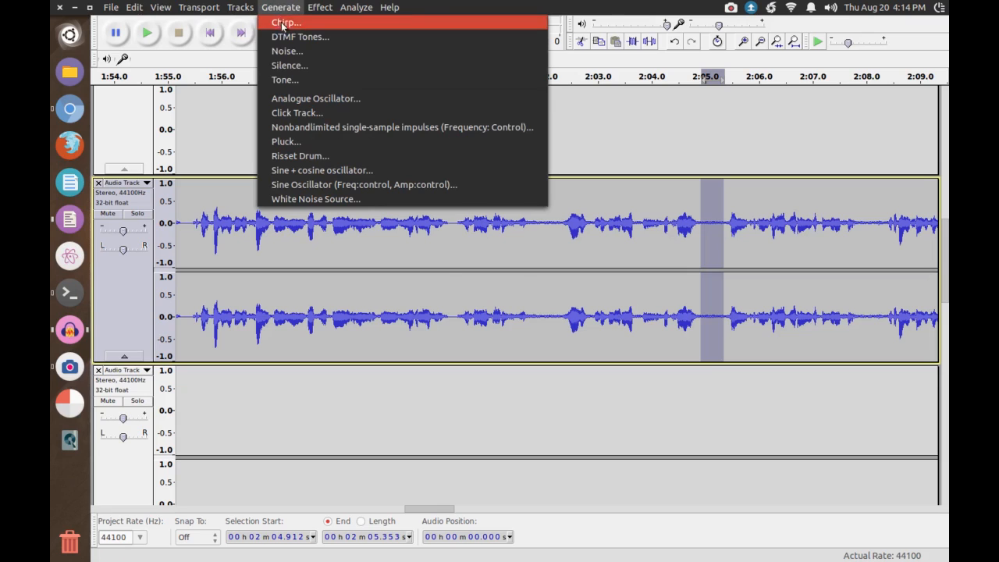
click(289, 65)
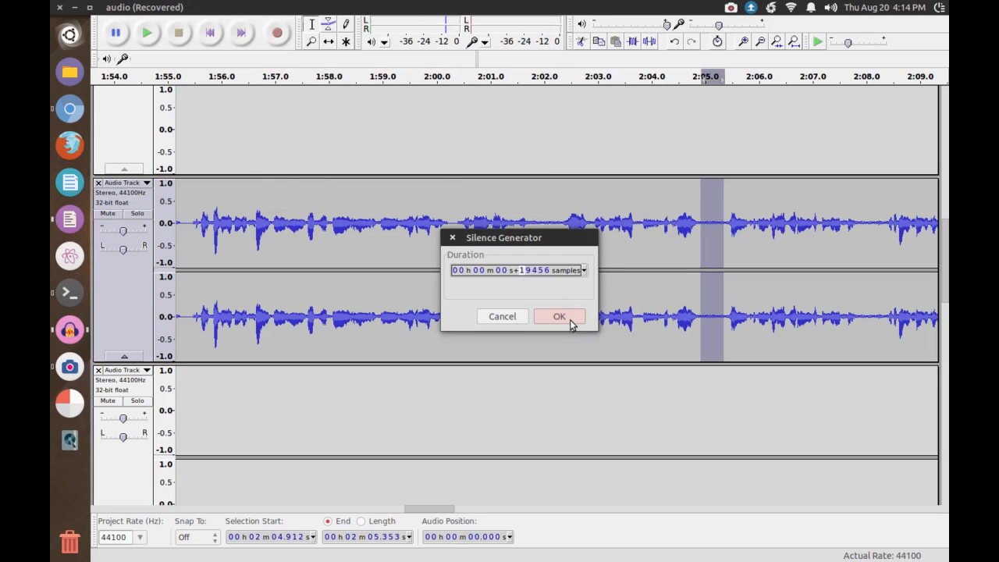
click(559, 316)
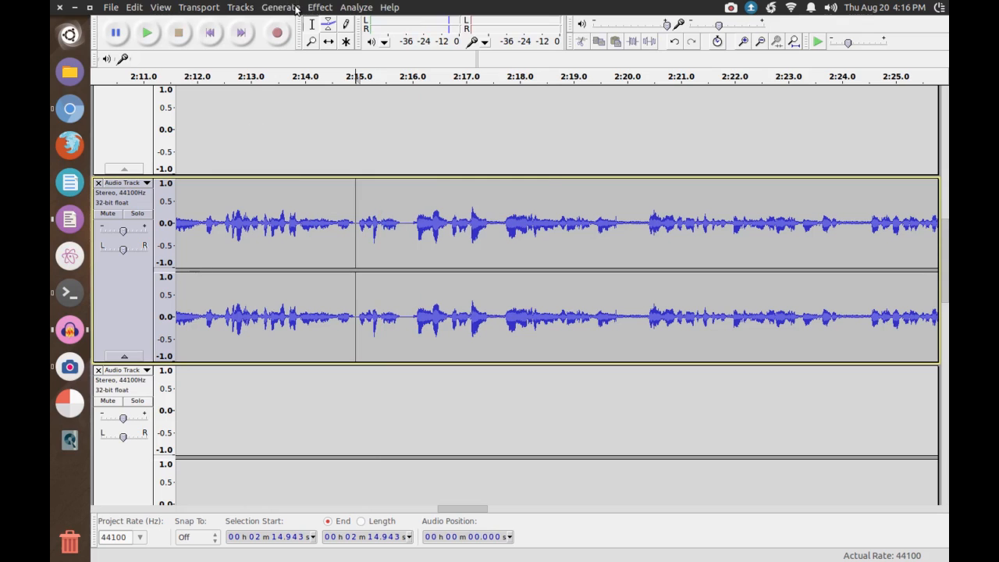
click(279, 7)
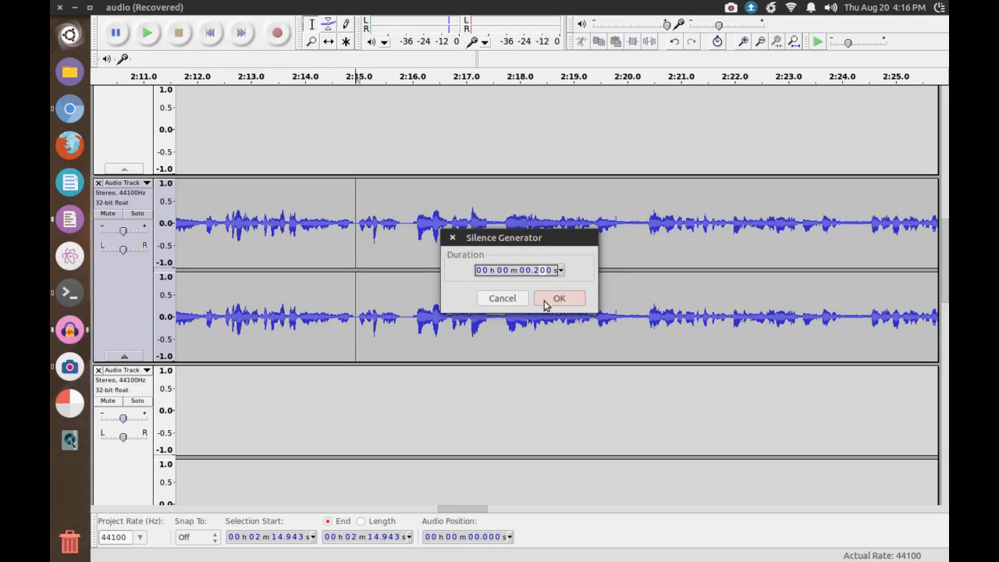
click(559, 298)
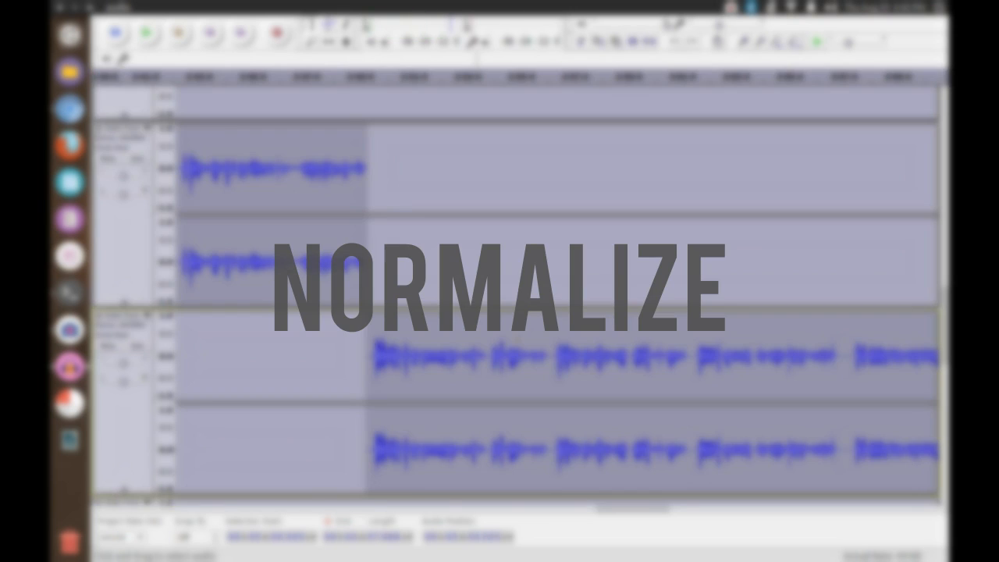
- Normalize the selected audio to -2.0 dB maximum amplitude with Remove DC offset checked
click(238, 9)
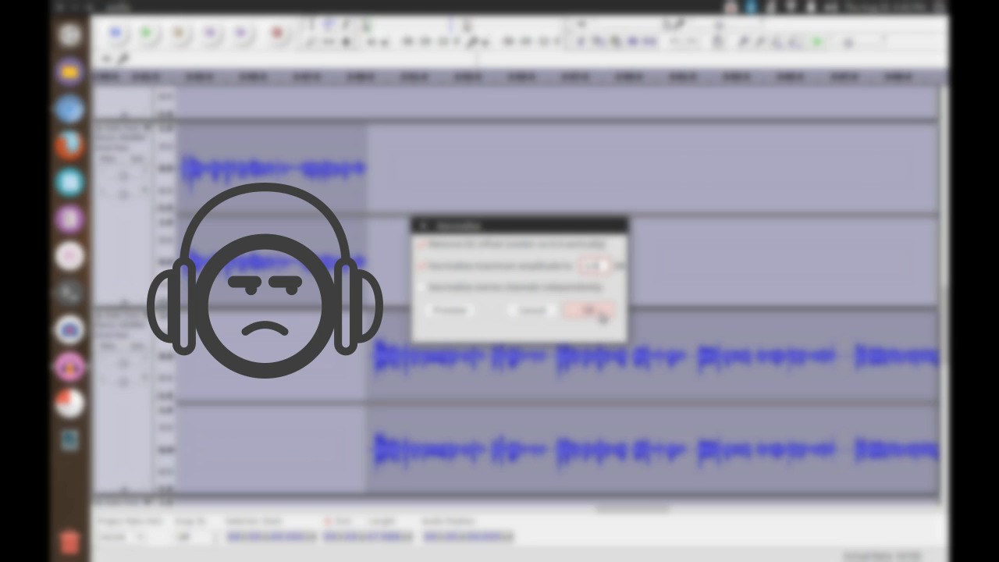
click(585, 311)
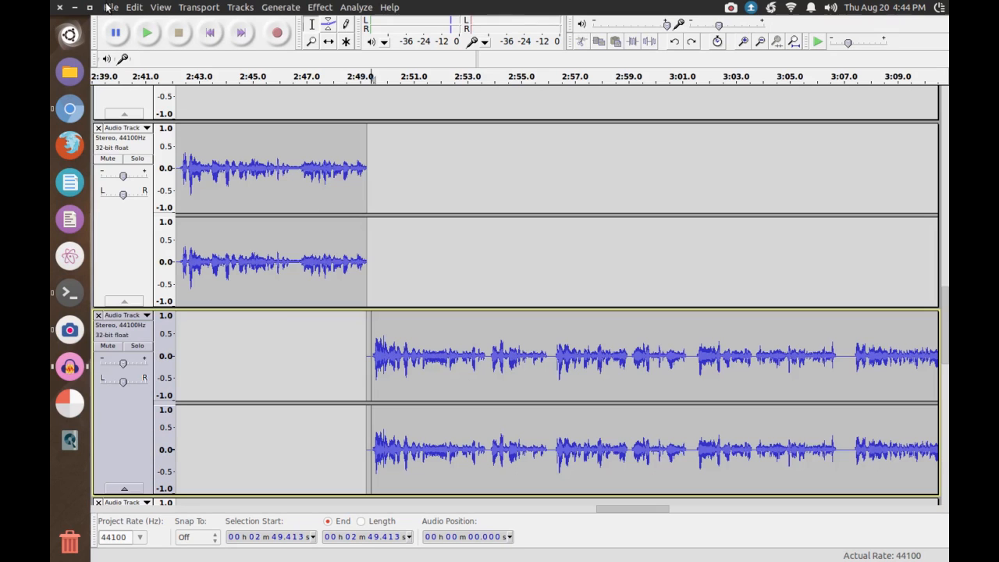
click(111, 7)
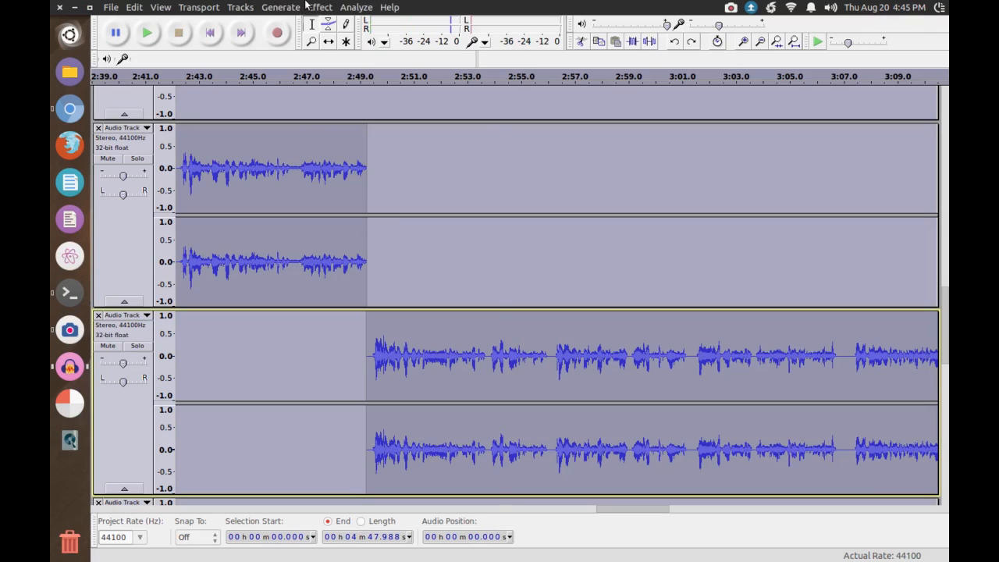
click(319, 7)
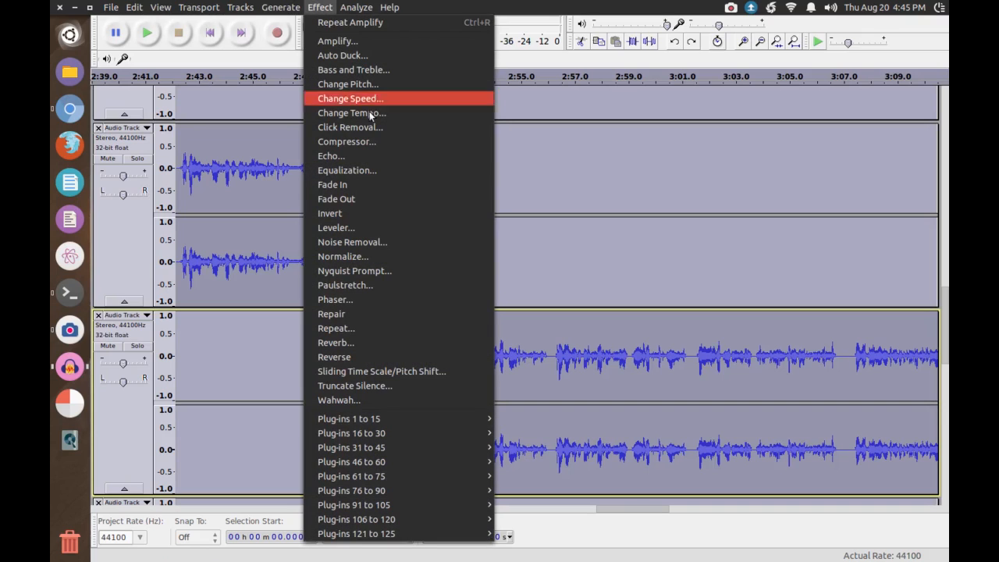
click(342, 256)
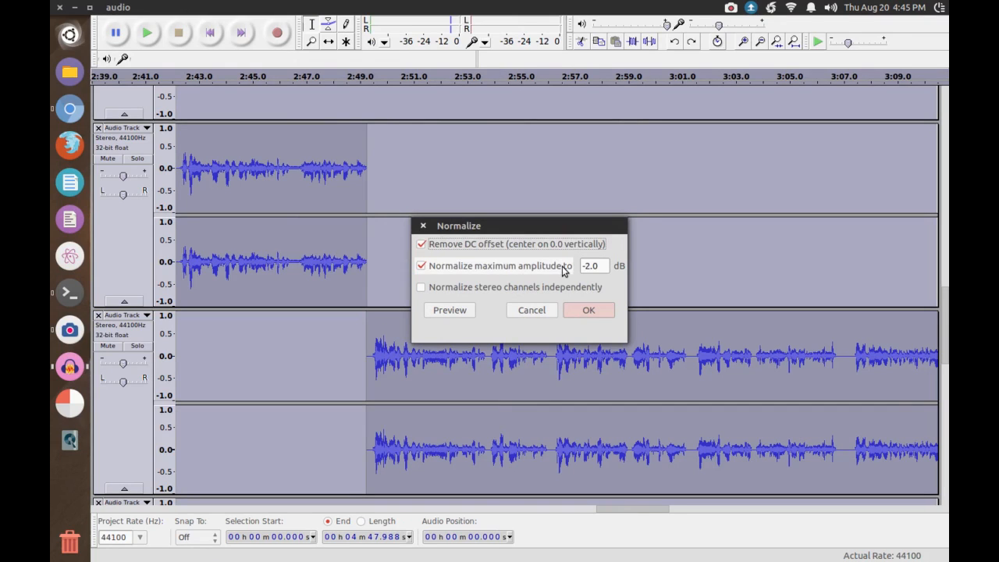
click(593, 266)
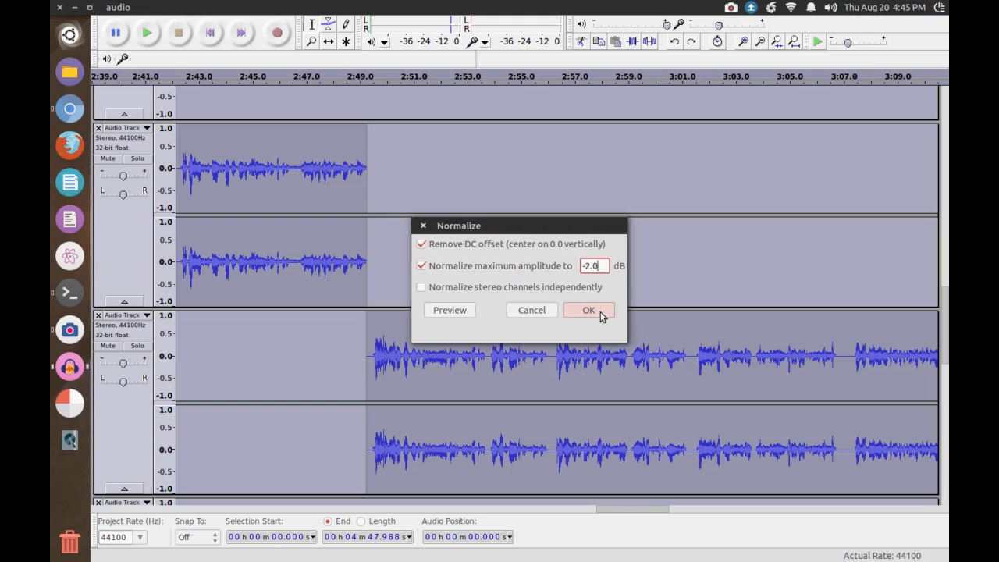
click(589, 309)
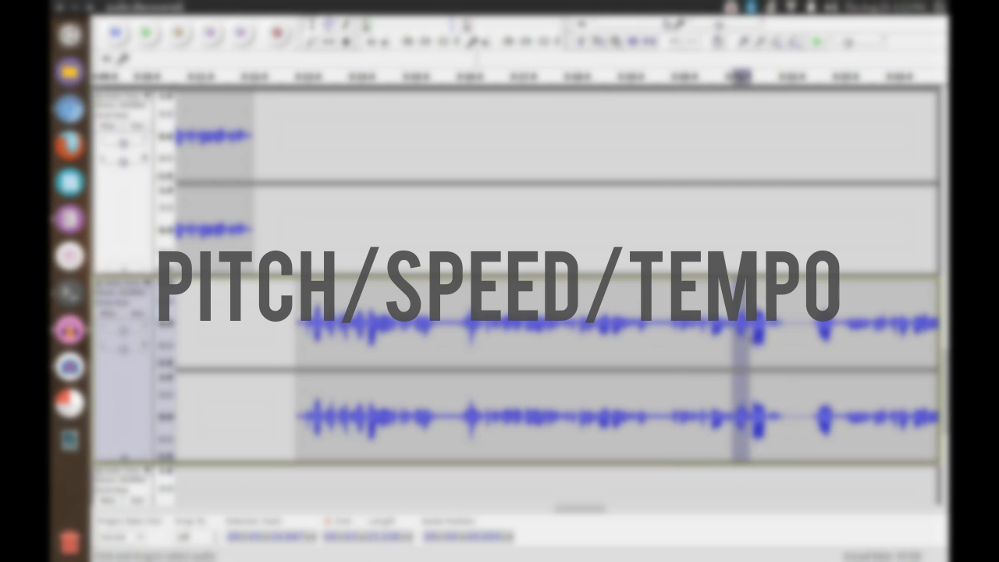
- Apply Change Speed with a 15 percent increase to the selected speech
click(320, 9)
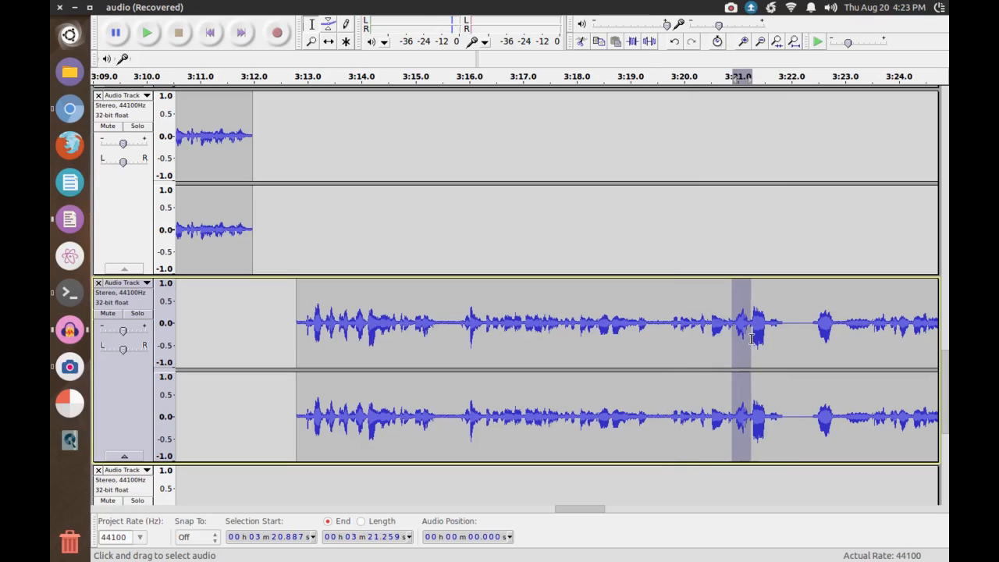
click(319, 8)
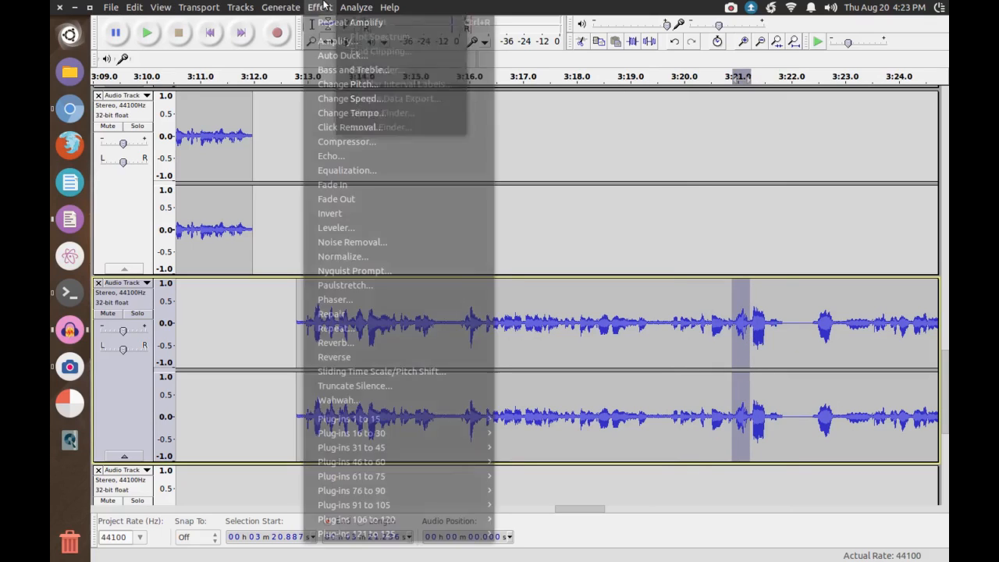
click(349, 84)
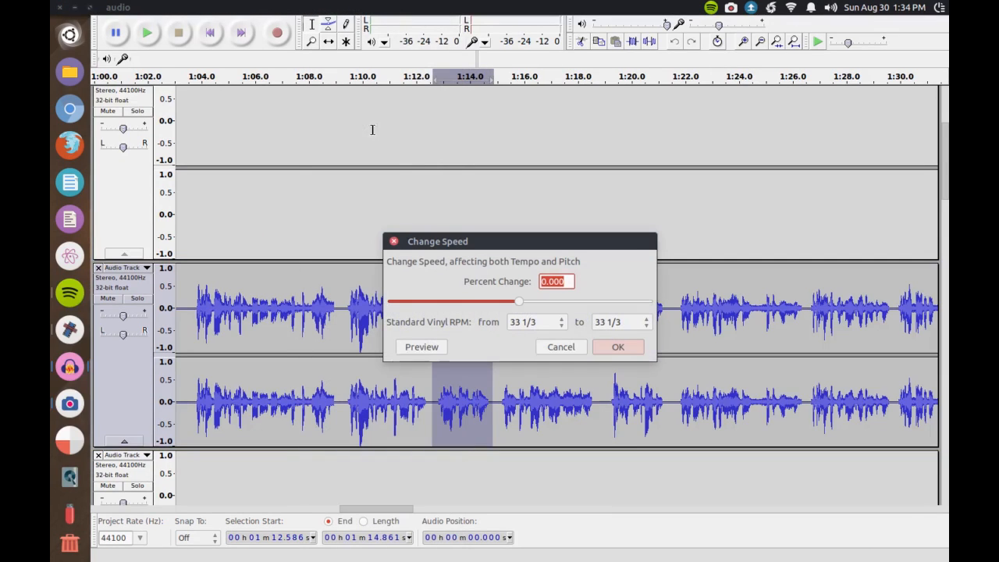
text(15)
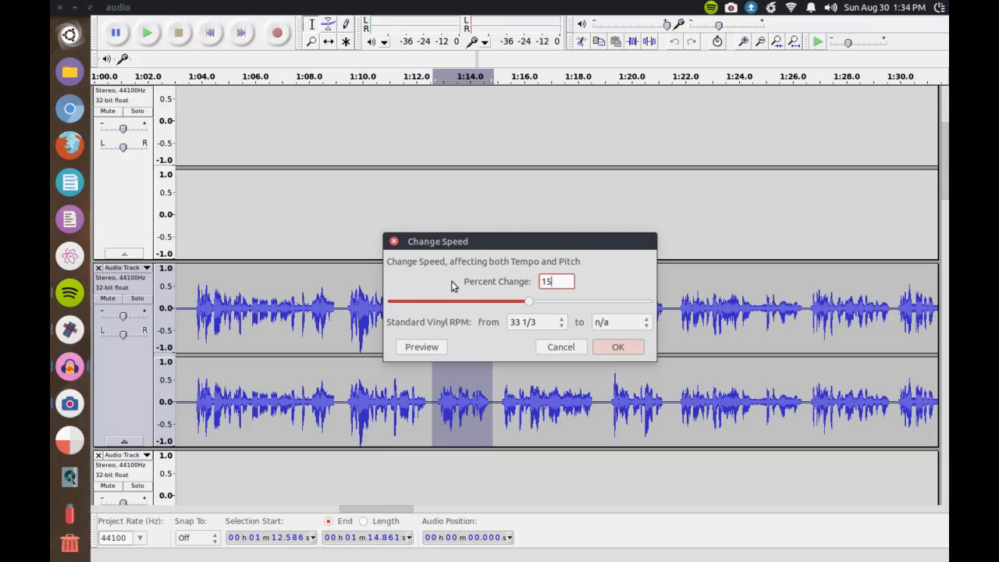
click(617, 346)
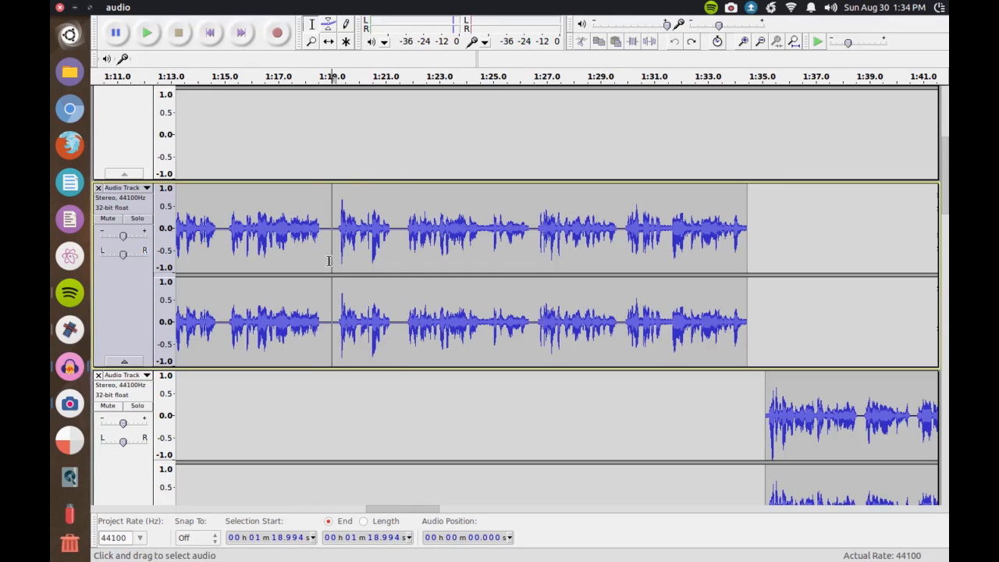
click(320, 7)
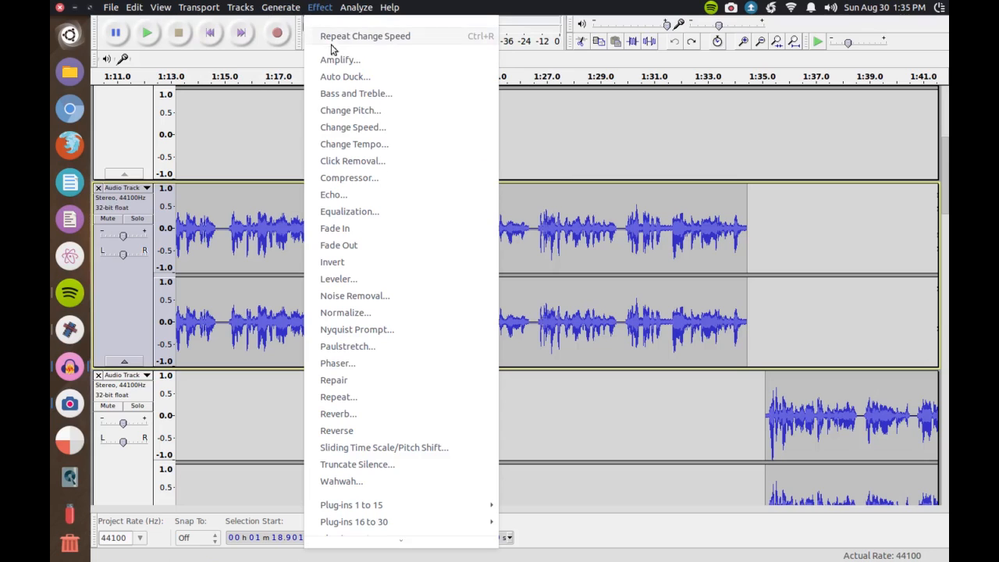
click(354, 144)
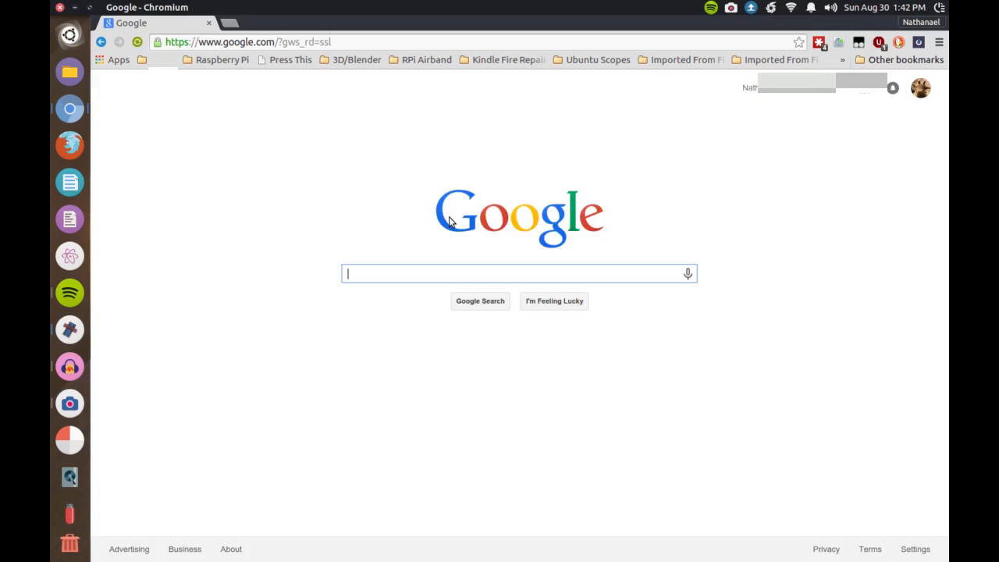
- Type 'Mp4 to mp' in Google and pick the 'mp4 to mp3' suggestion
text(Mp4 to mp)
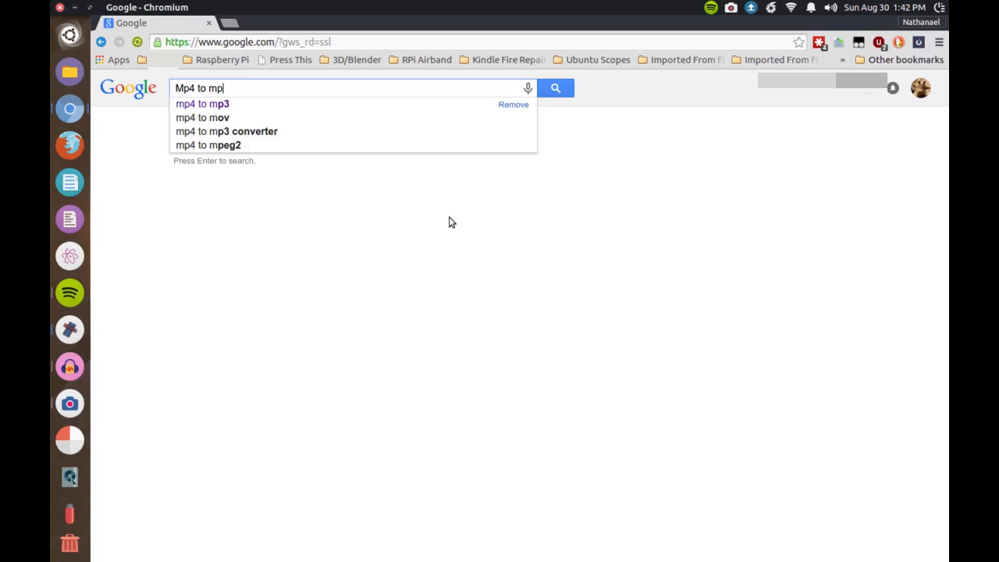
click(202, 103)
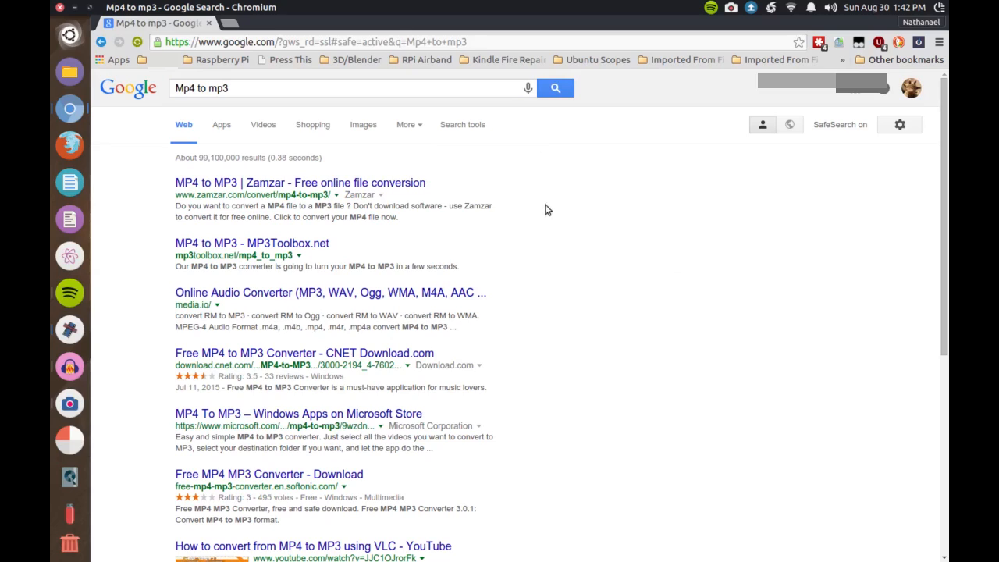
mouse_move(527, 275)
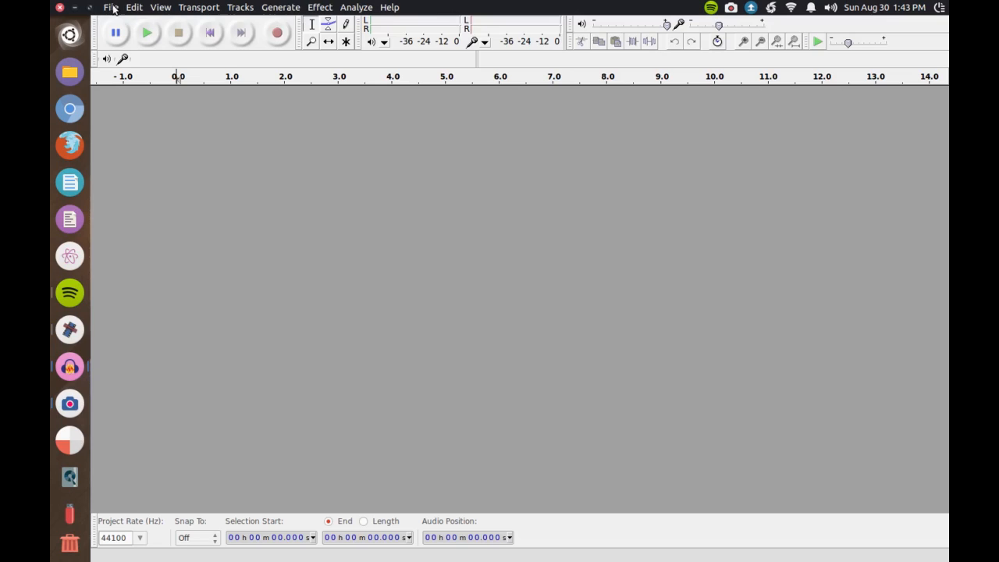
- Import render.mp4 from the Maker Faire Detroit 2015 folder and open the Effect menu
click(110, 7)
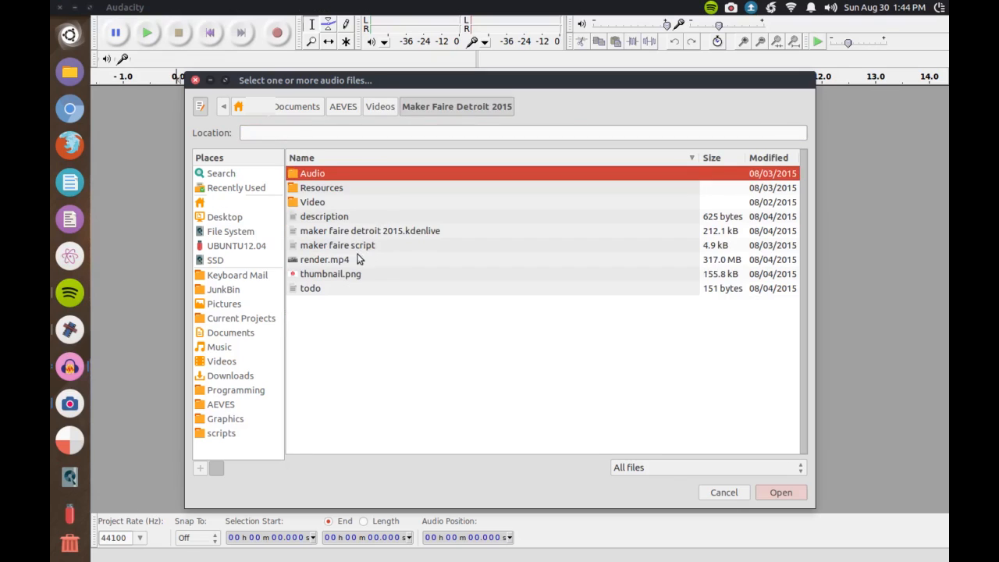
click(780, 491)
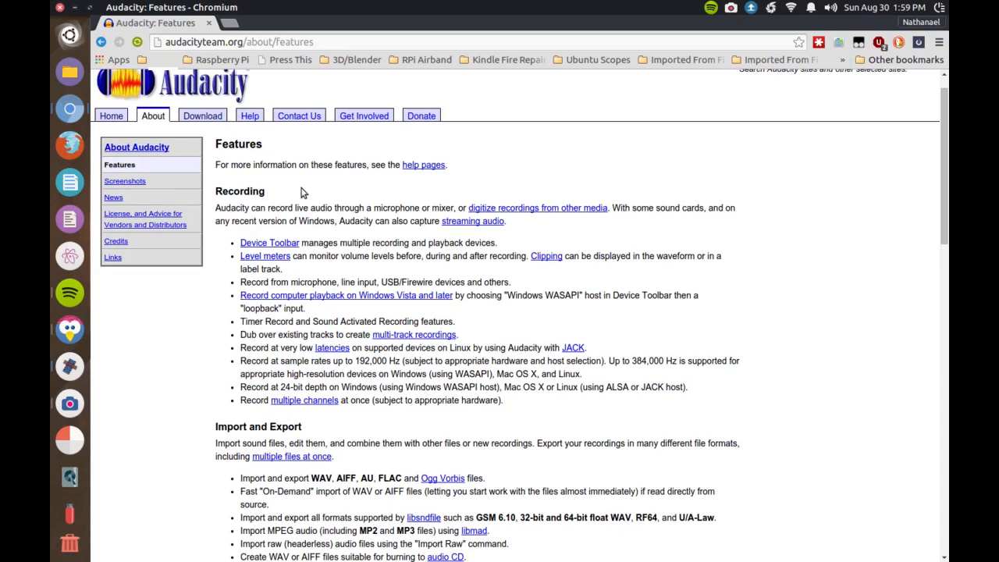
scroll(down, 3)
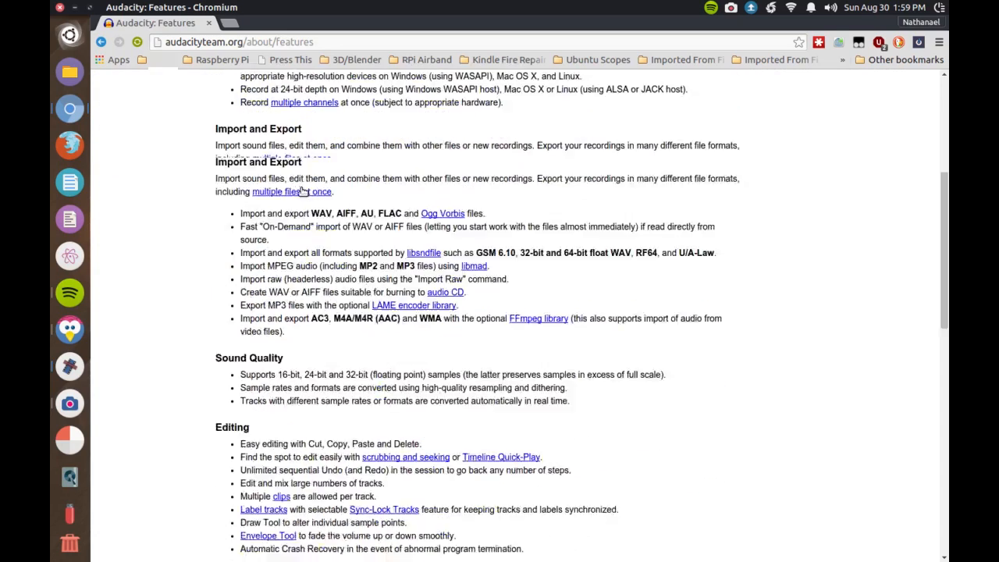
click(320, 7)
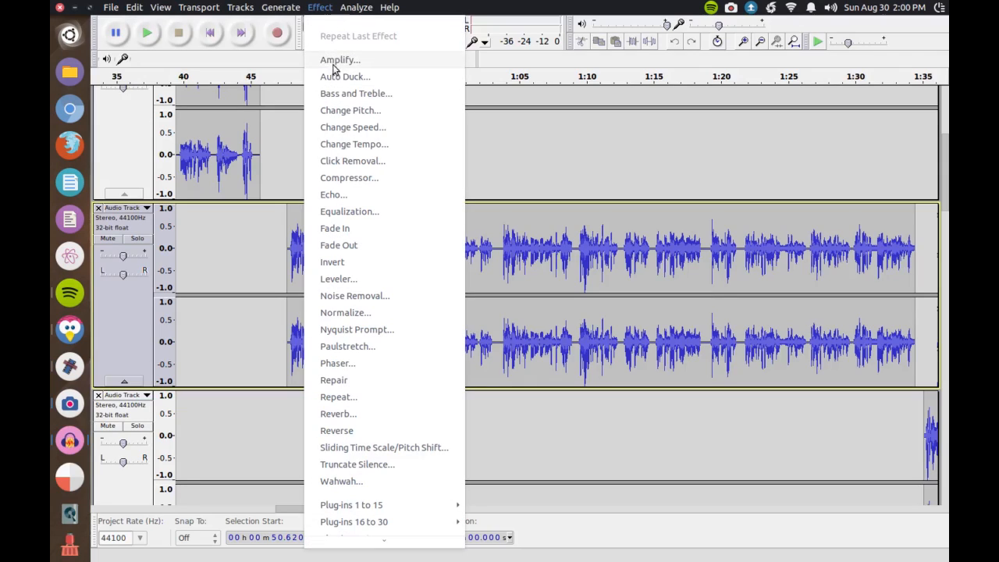
mouse_move(441, 380)
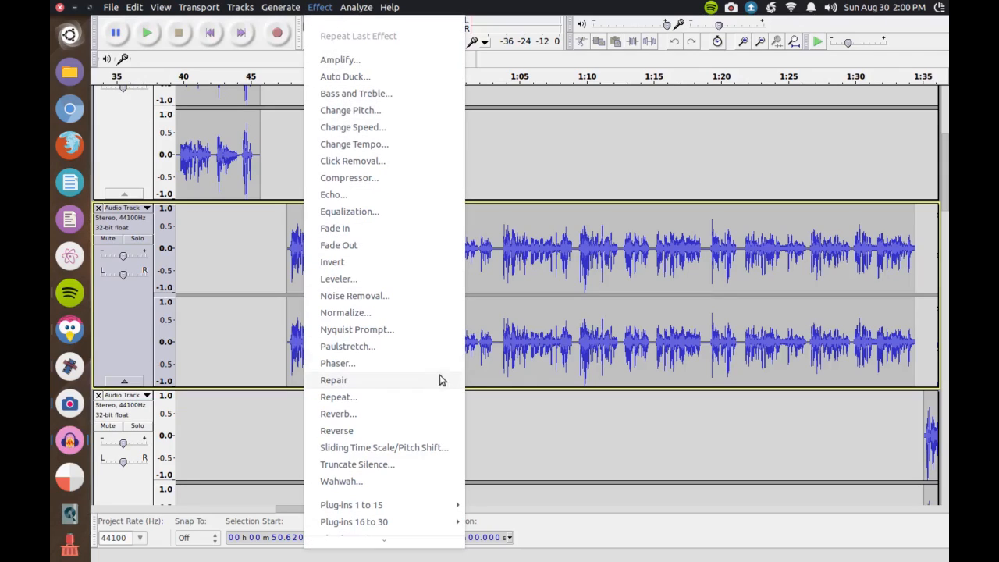